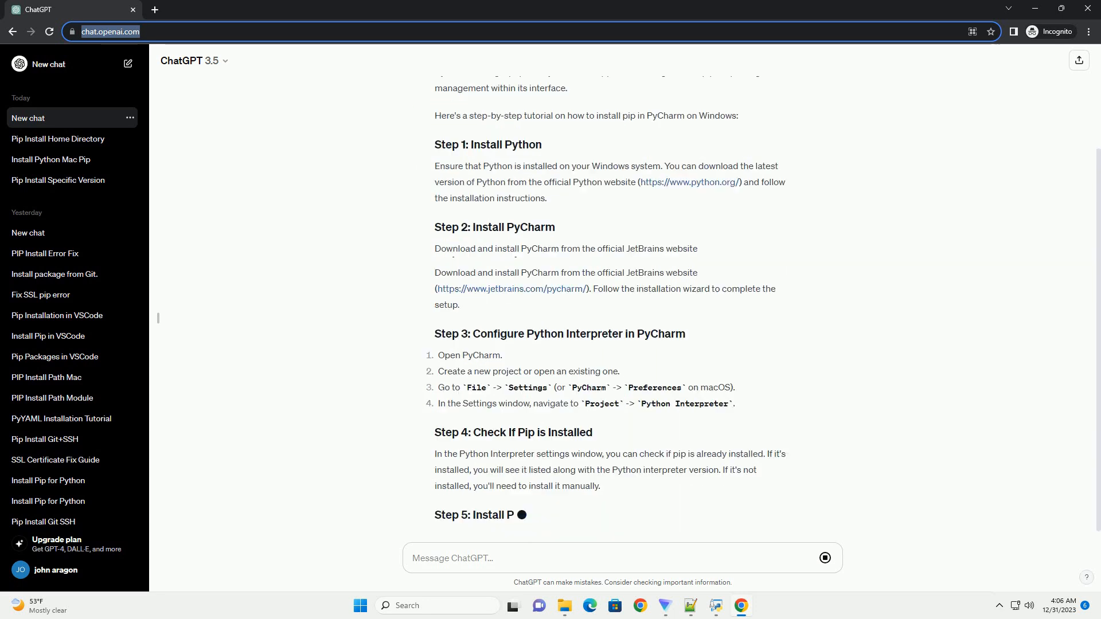
scroll(down, 3)
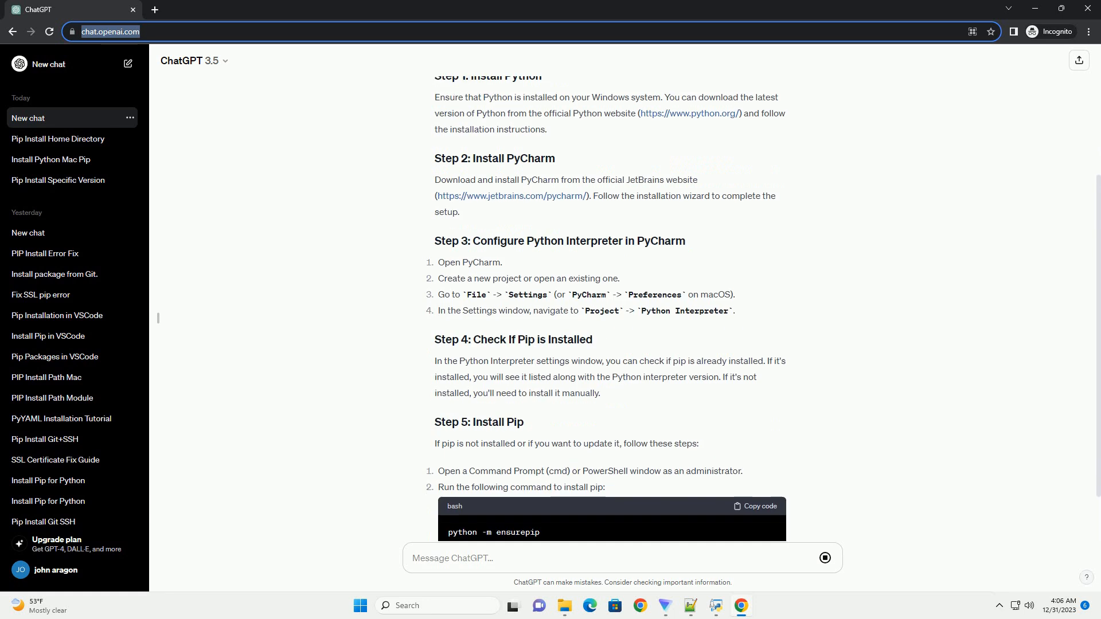
scroll(down, 3)
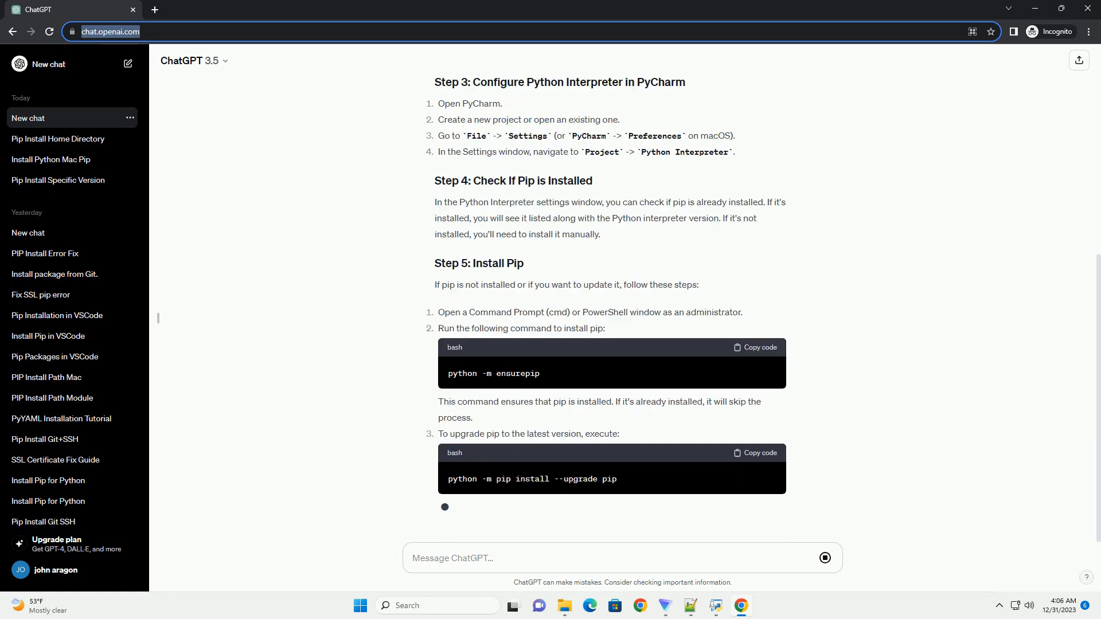
scroll(down, 3)
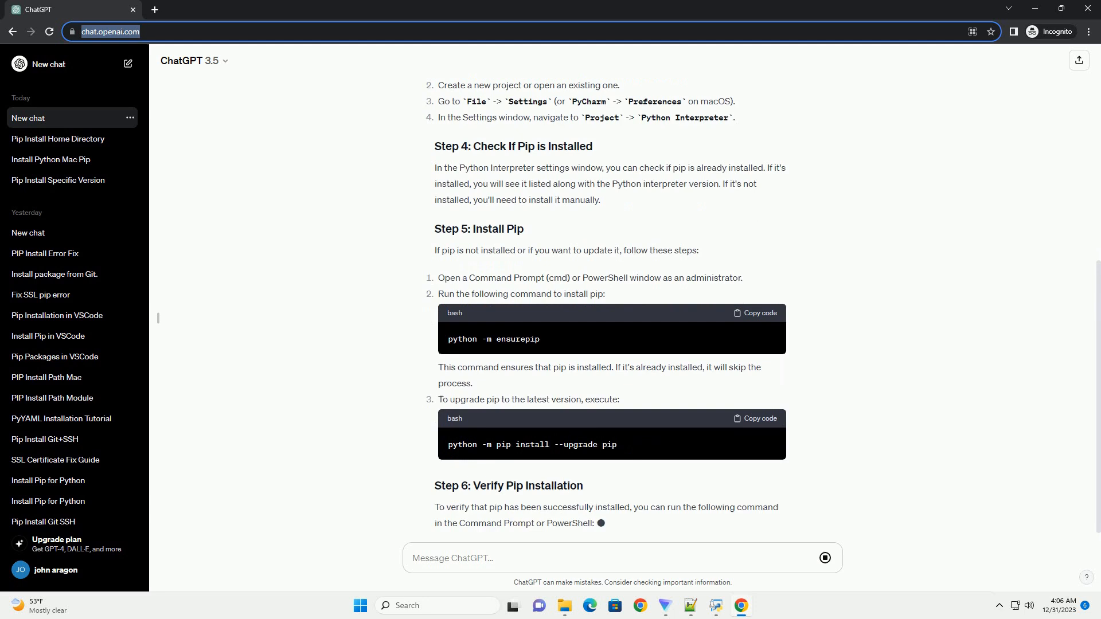
scroll(down, 3)
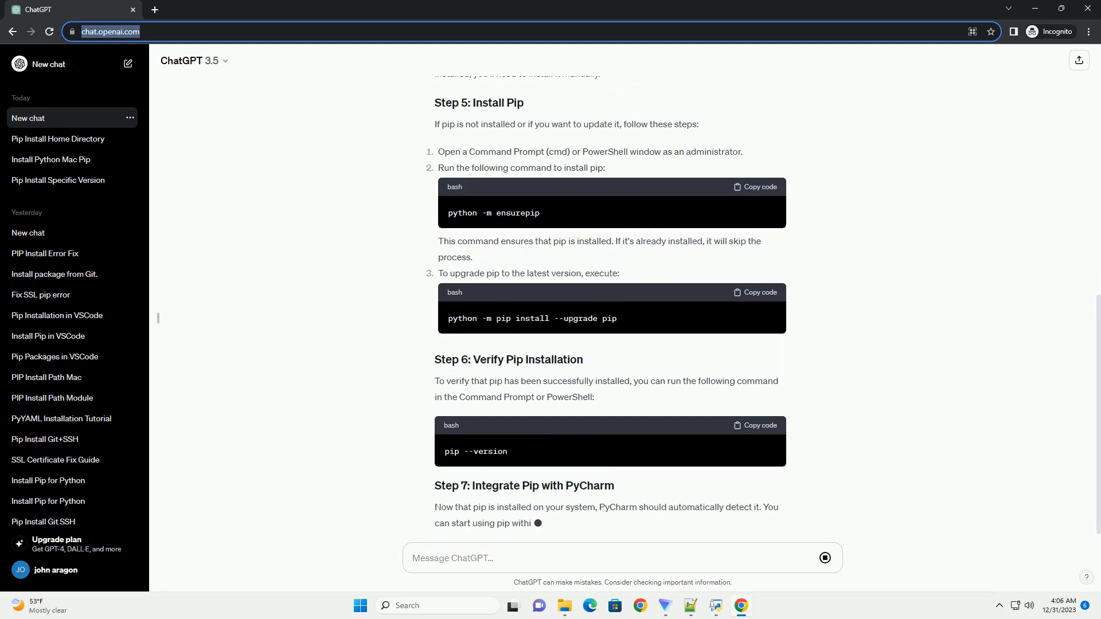
scroll(down, 3)
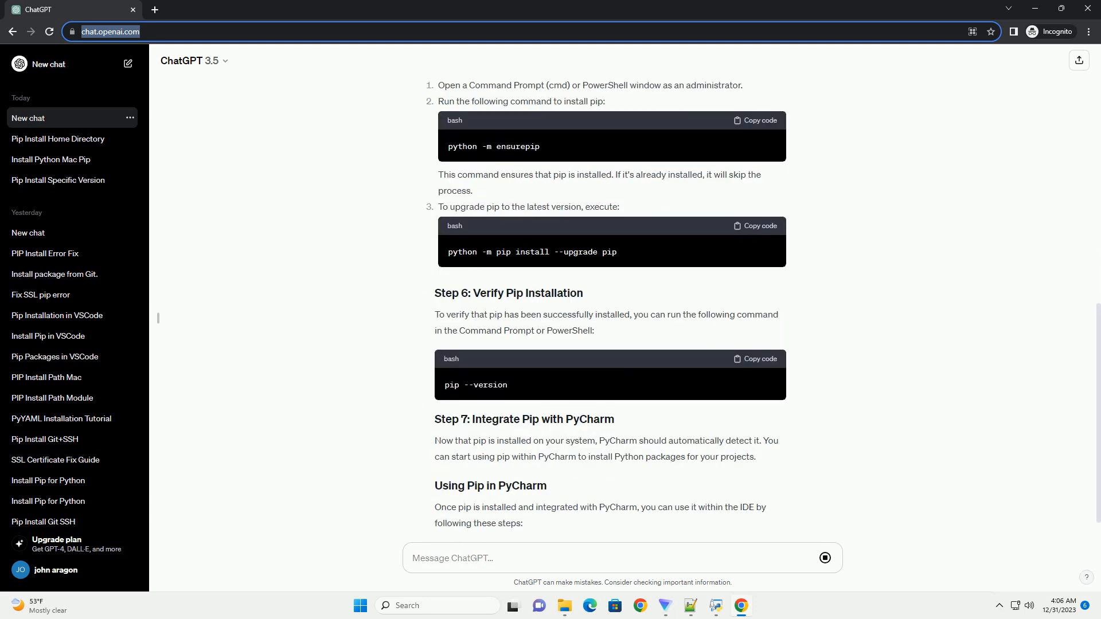
scroll(down, 3)
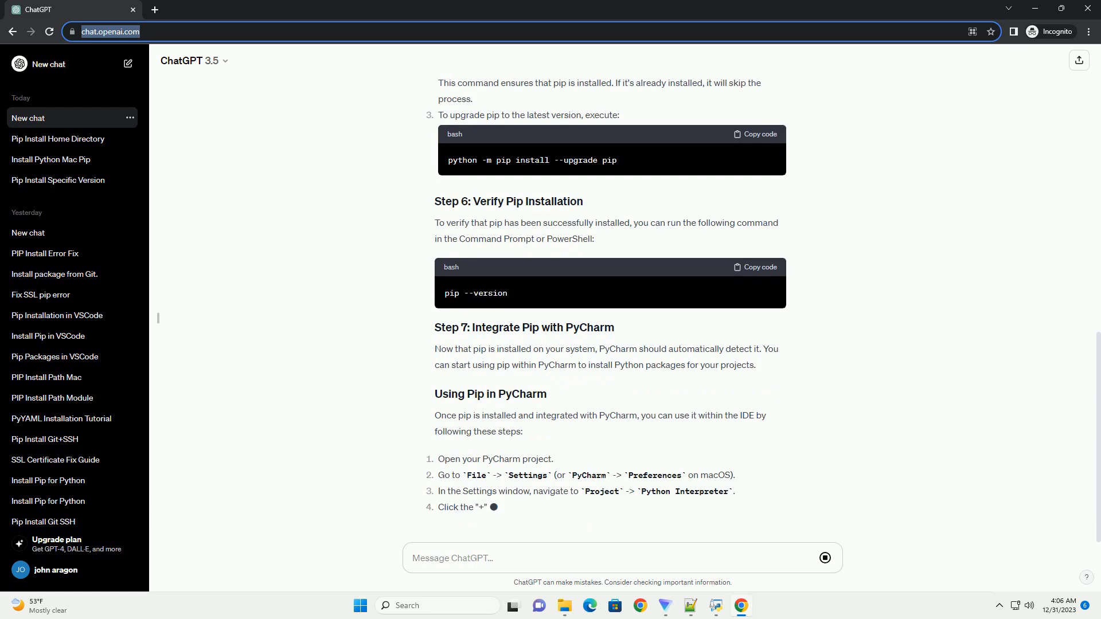
scroll(down, 3)
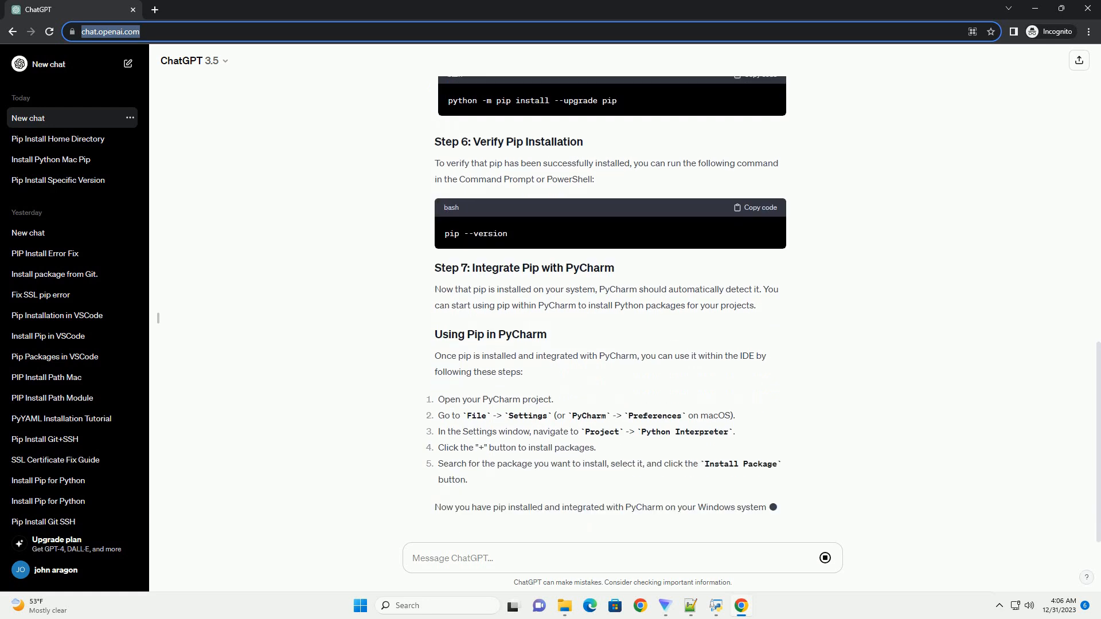